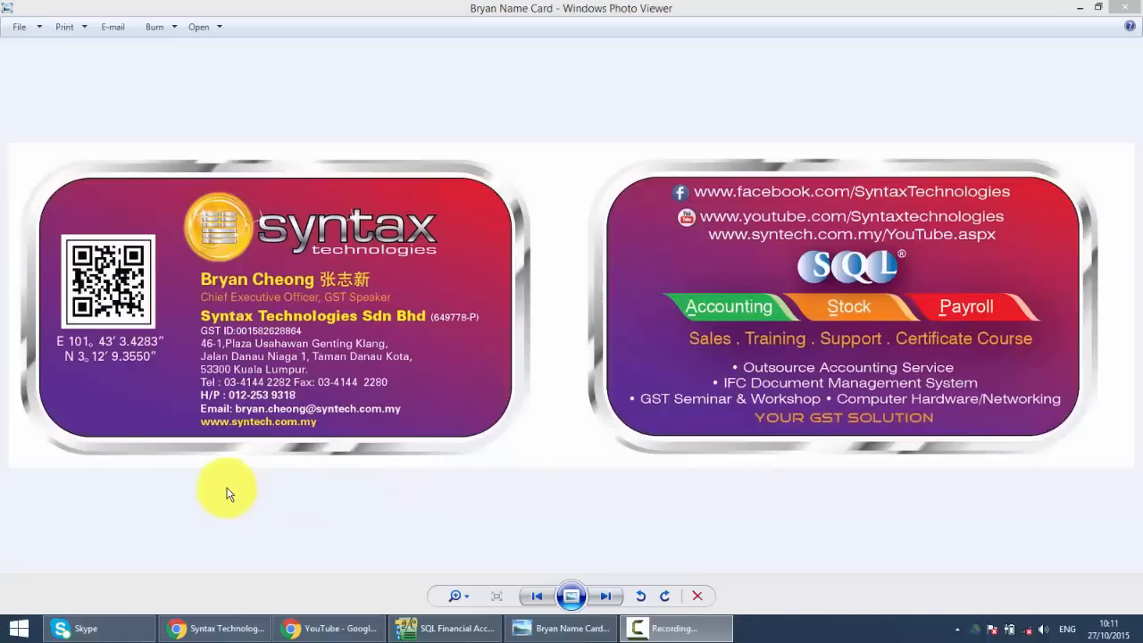
pyautogui.moveTo(194, 471)
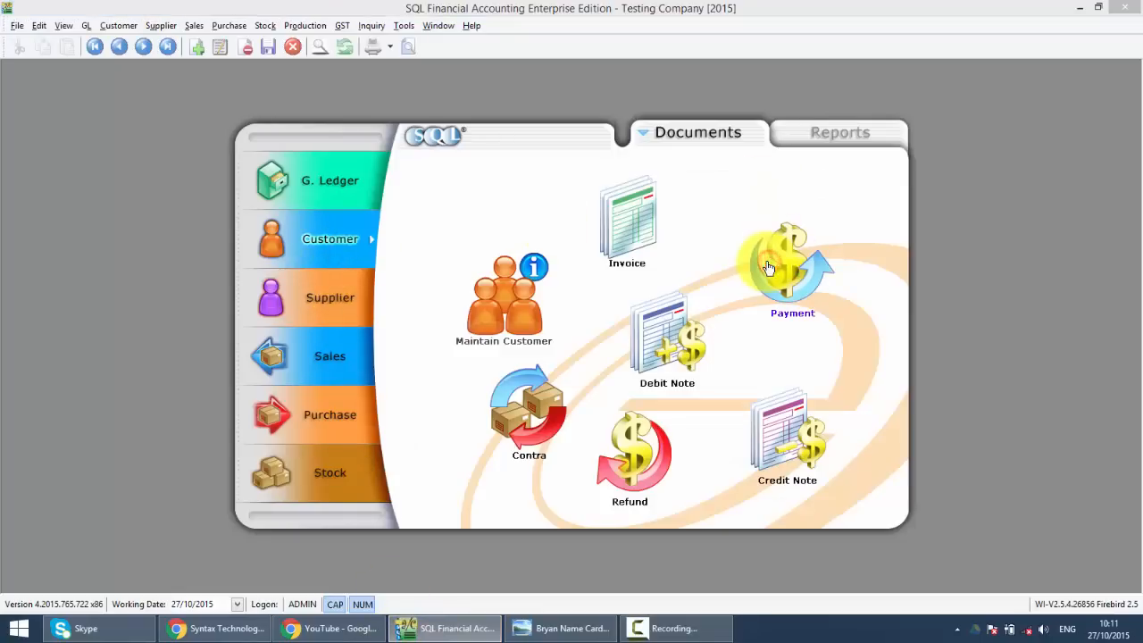
# Open Customer Payment and filter O/R No. by 56 to find Kitty Security's OR-00056.
pyautogui.click(791, 268)
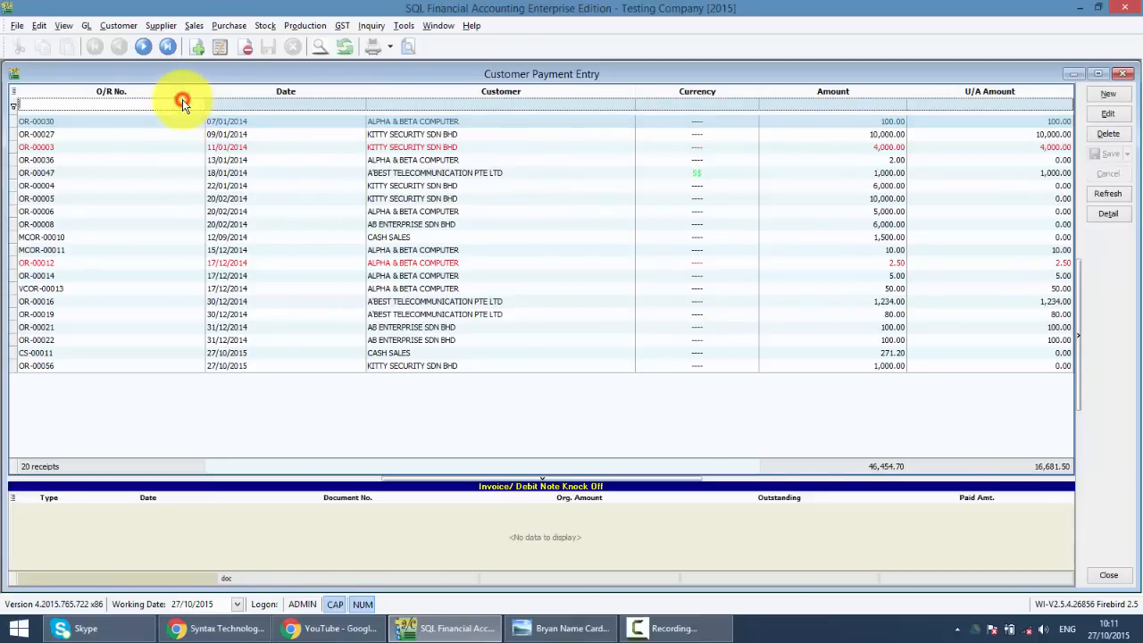
pyautogui.write('56')
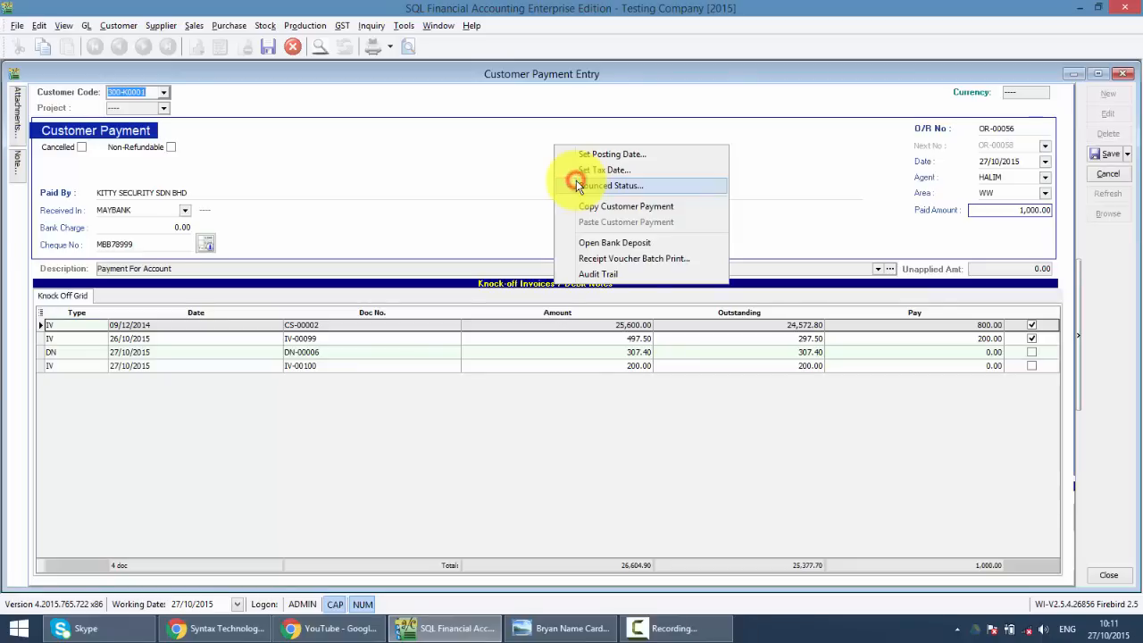
# Flag OR-00056 as a bounced cheque dated 28/10/2015 and save it.
pyautogui.click(612, 185)
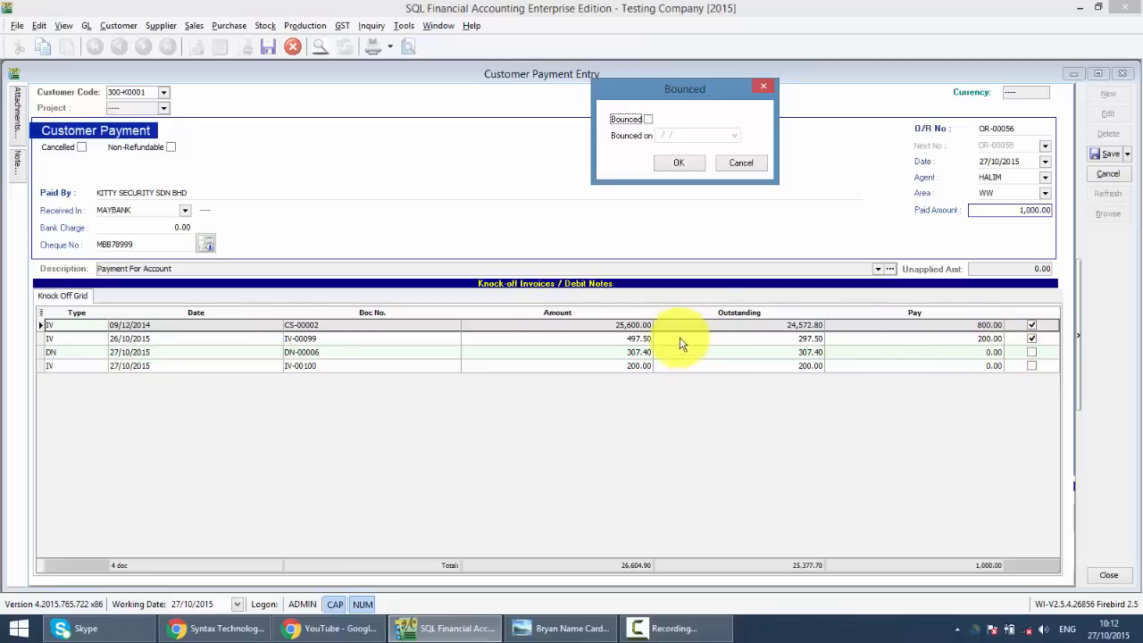
pyautogui.click(648, 118)
pyautogui.write('28/10/2015')
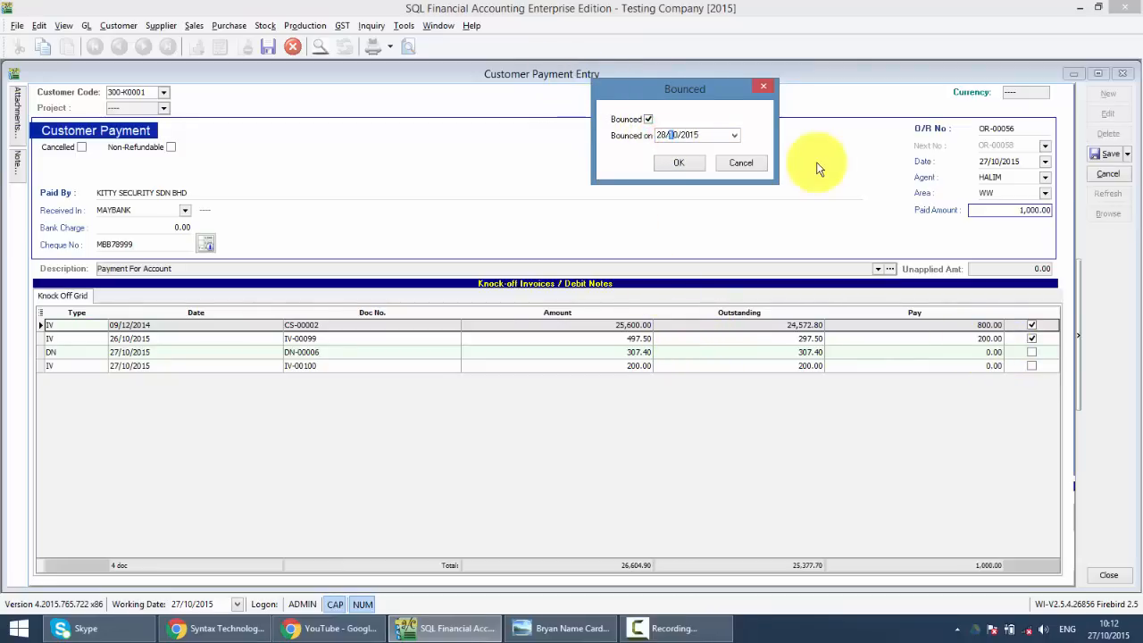
pyautogui.click(679, 162)
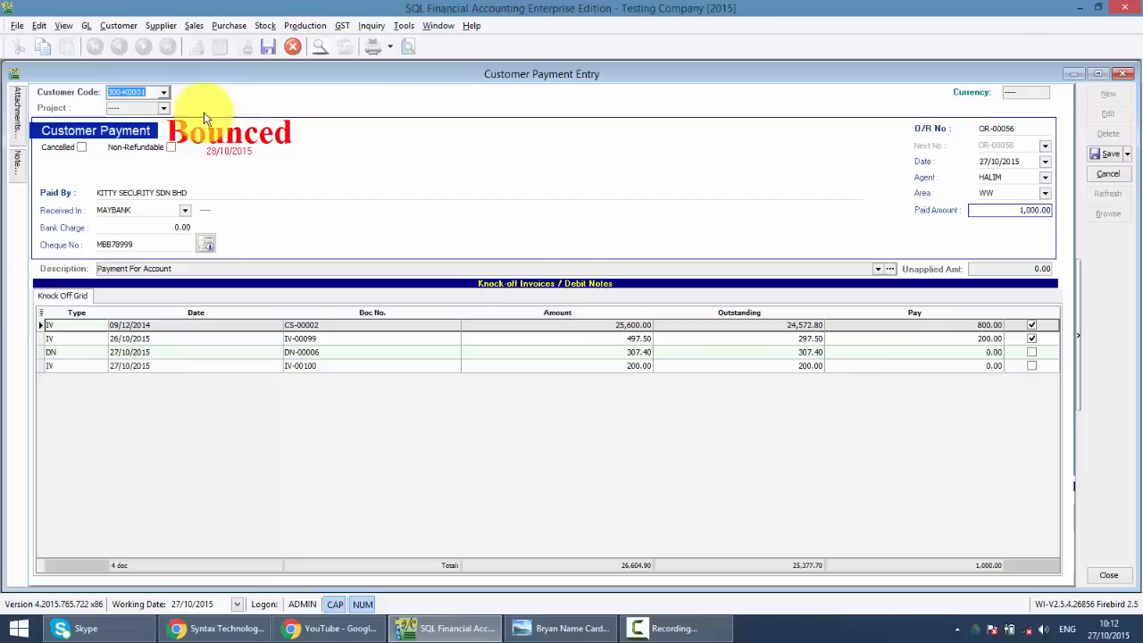
pyautogui.moveTo(274, 154)
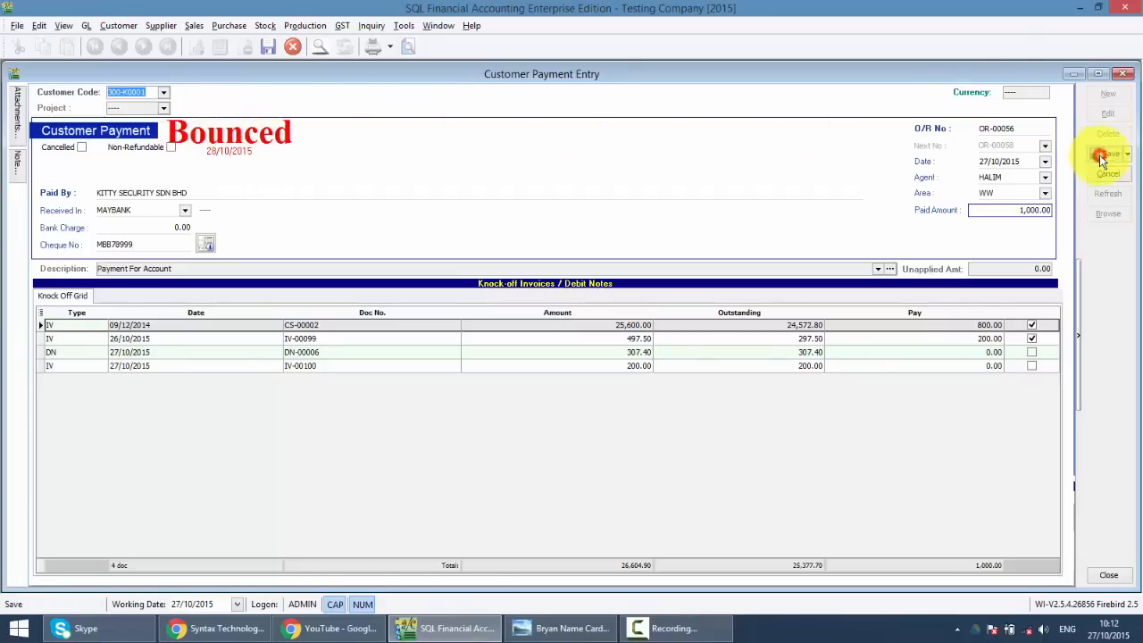
pyautogui.click(1107, 153)
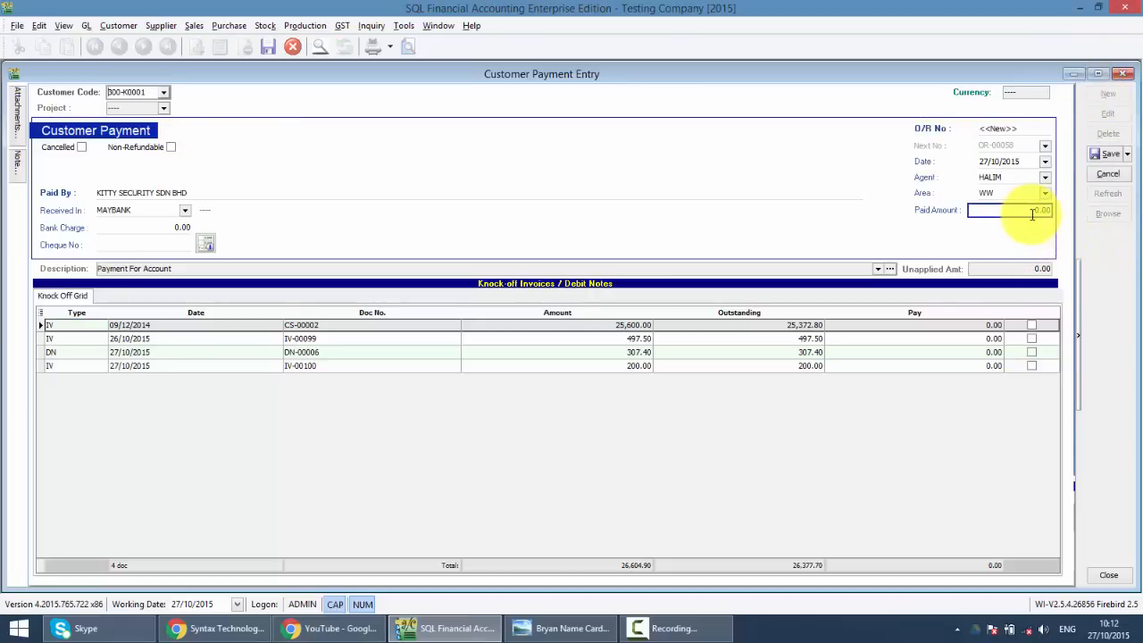
pyautogui.moveTo(977, 250)
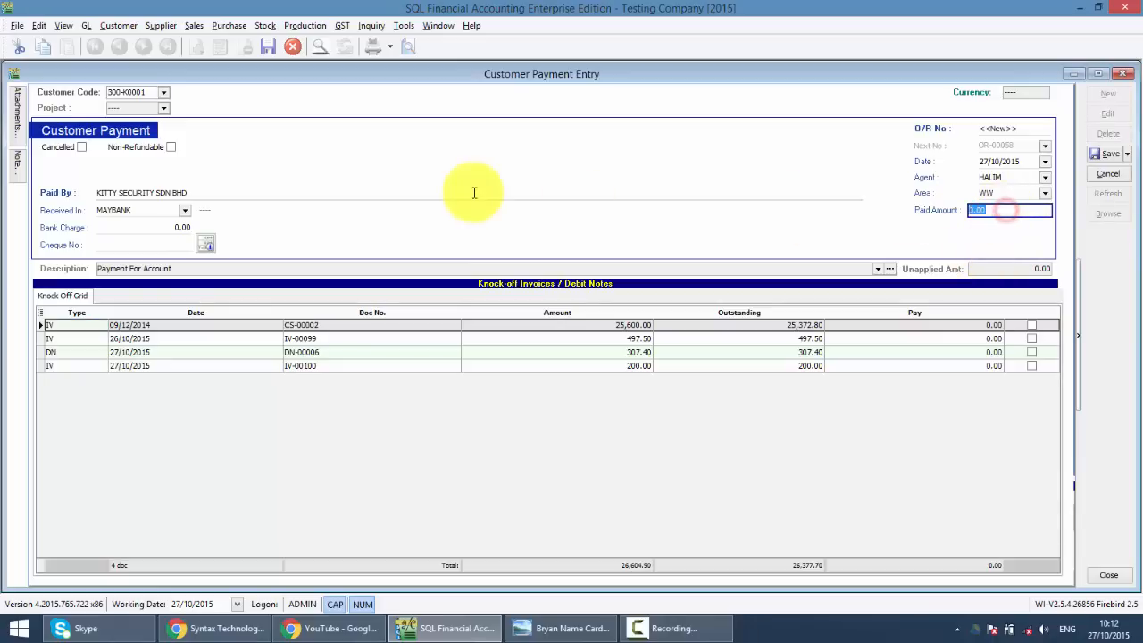
# Enter a 100.00 payment knocked off CS-00002 with cheque number mbb8899.
pyautogui.write('100')
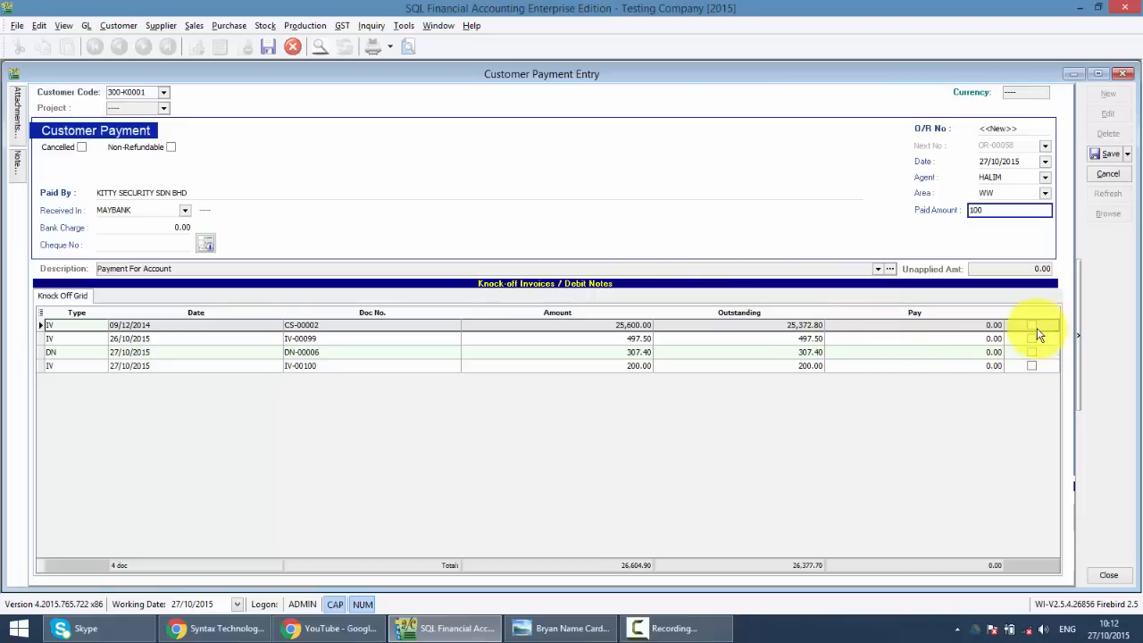
pyautogui.click(1031, 324)
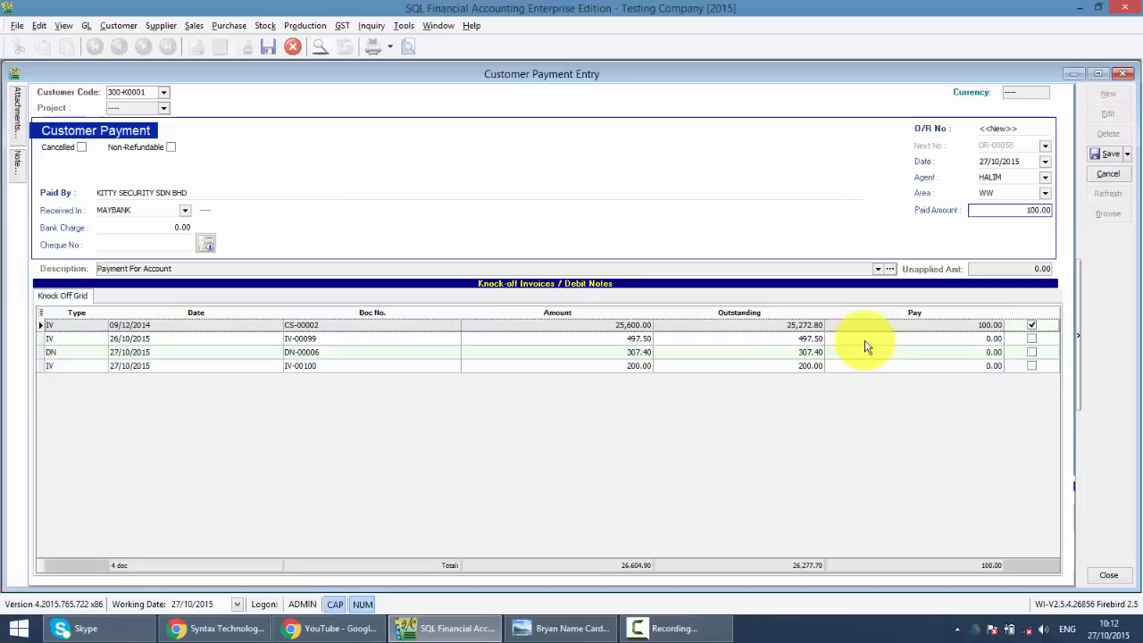
pyautogui.write('m')
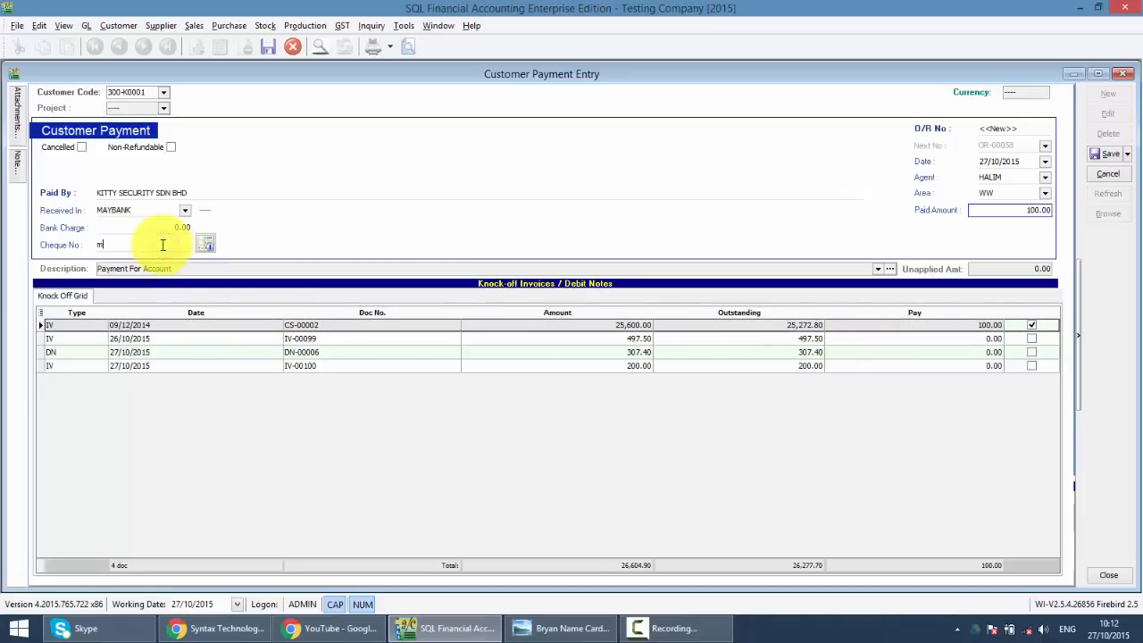
pyautogui.write('bb8899')
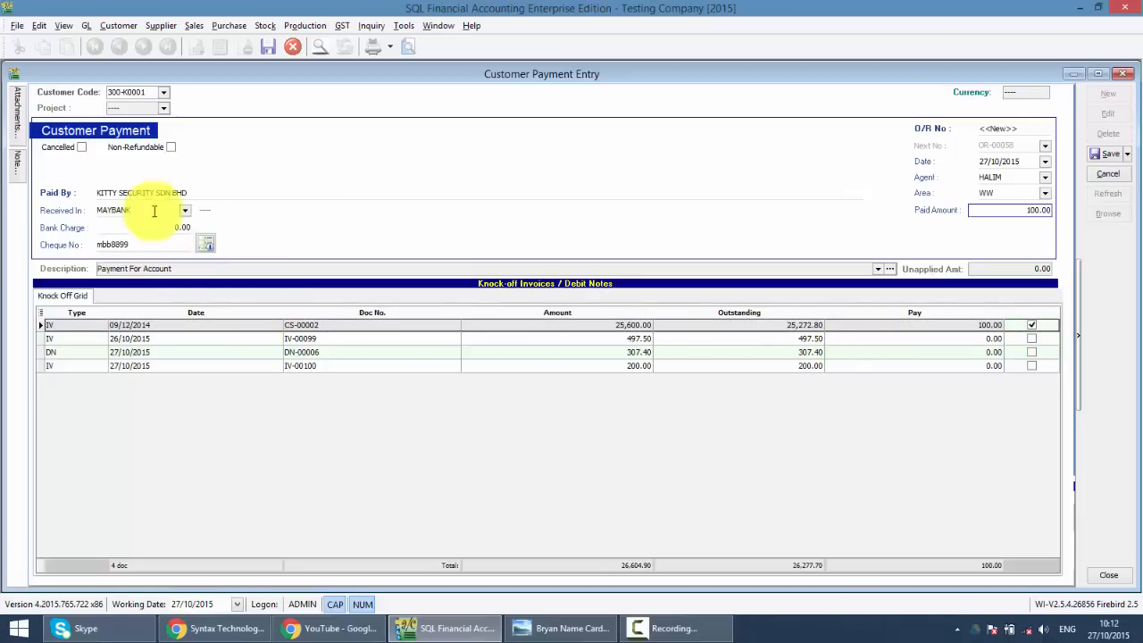
# Set the payment's posting date to 27/12/2015, save, and close the entry.
pyautogui.rightClick(554, 143)
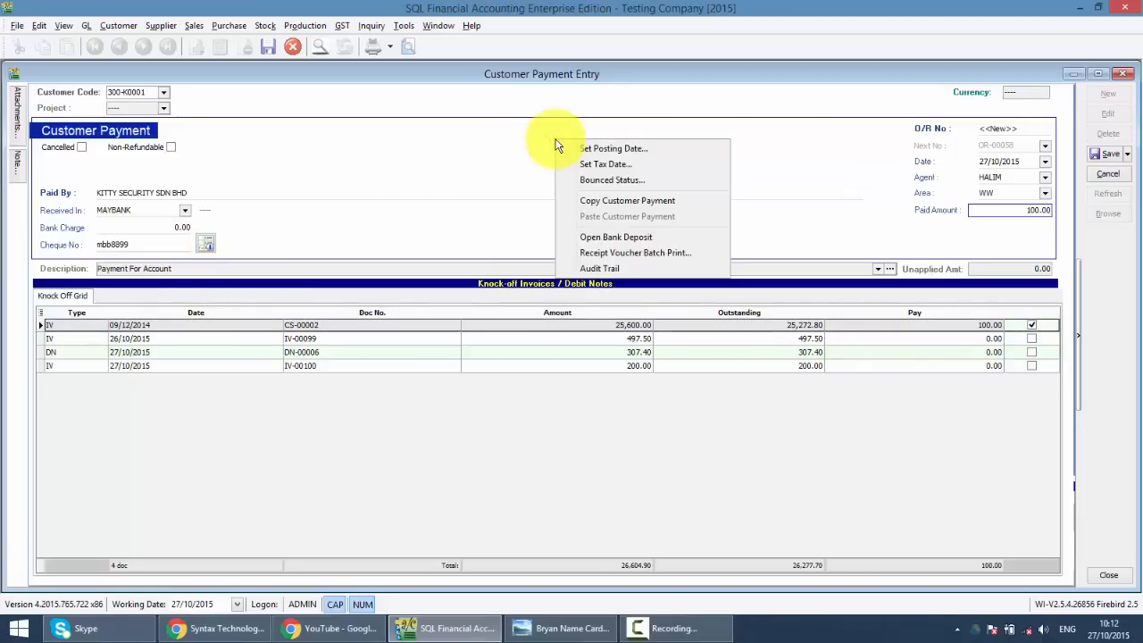
pyautogui.click(612, 148)
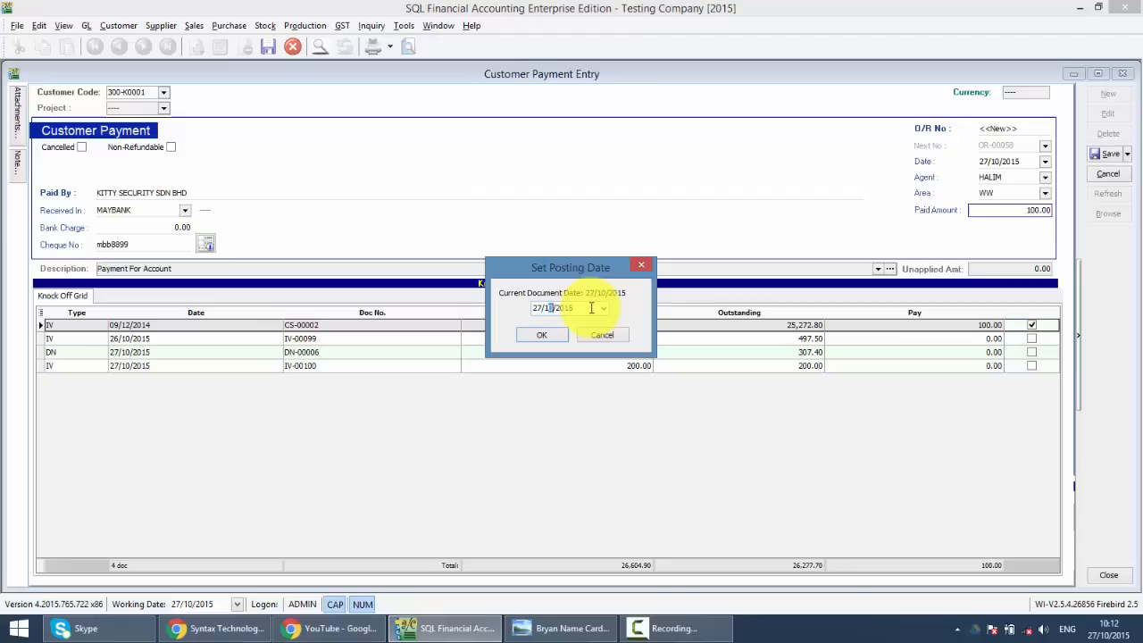
pyautogui.click(541, 334)
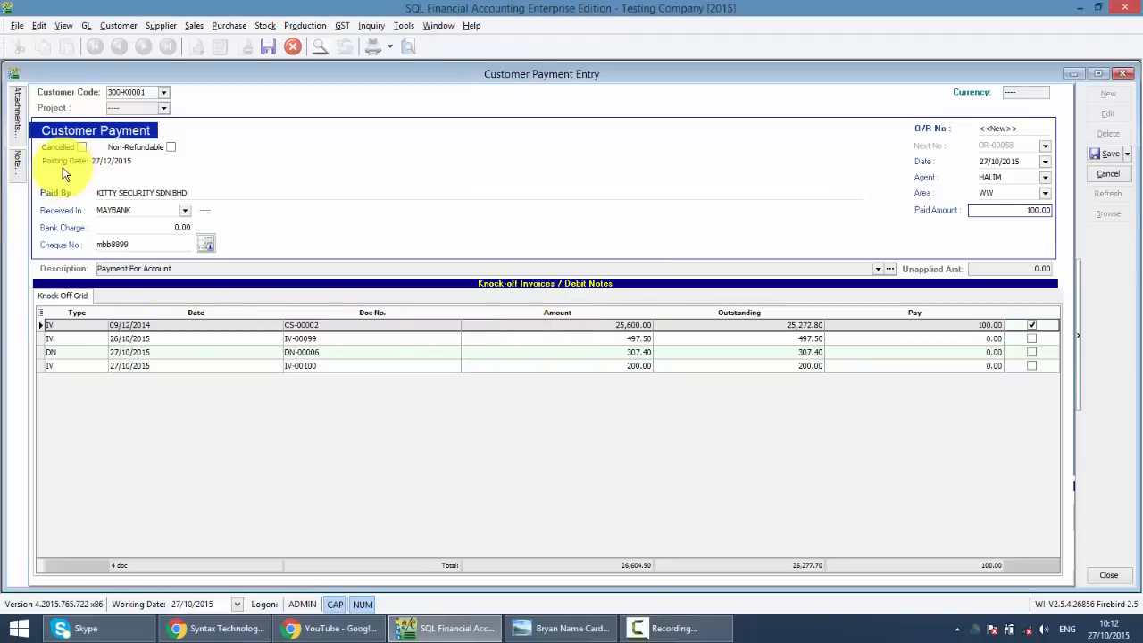
pyautogui.click(1107, 153)
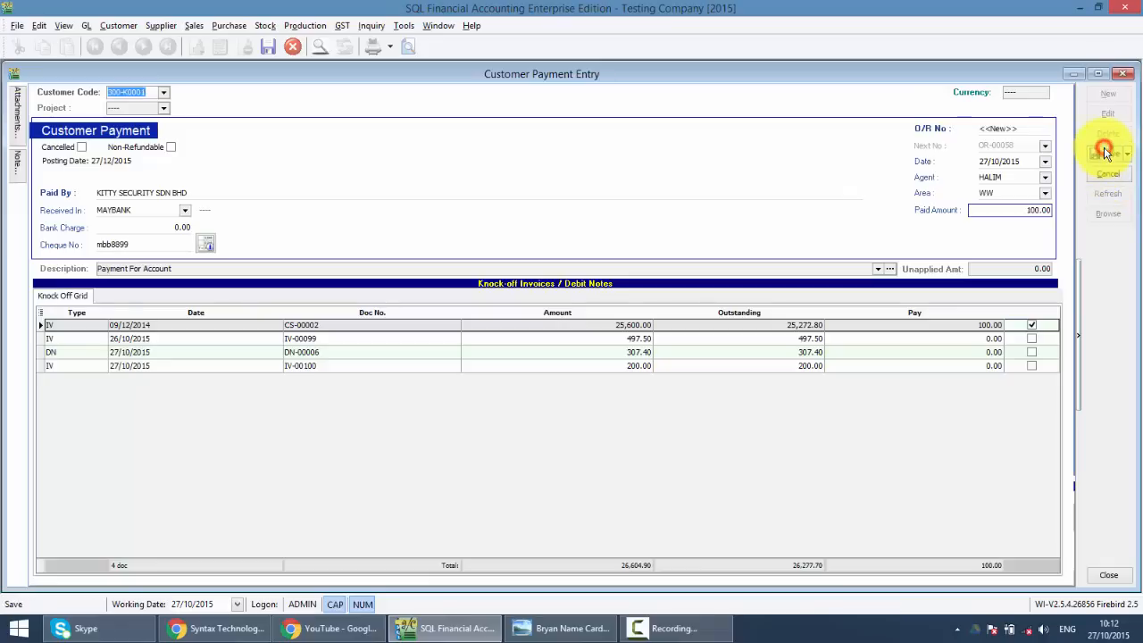
pyautogui.click(1107, 153)
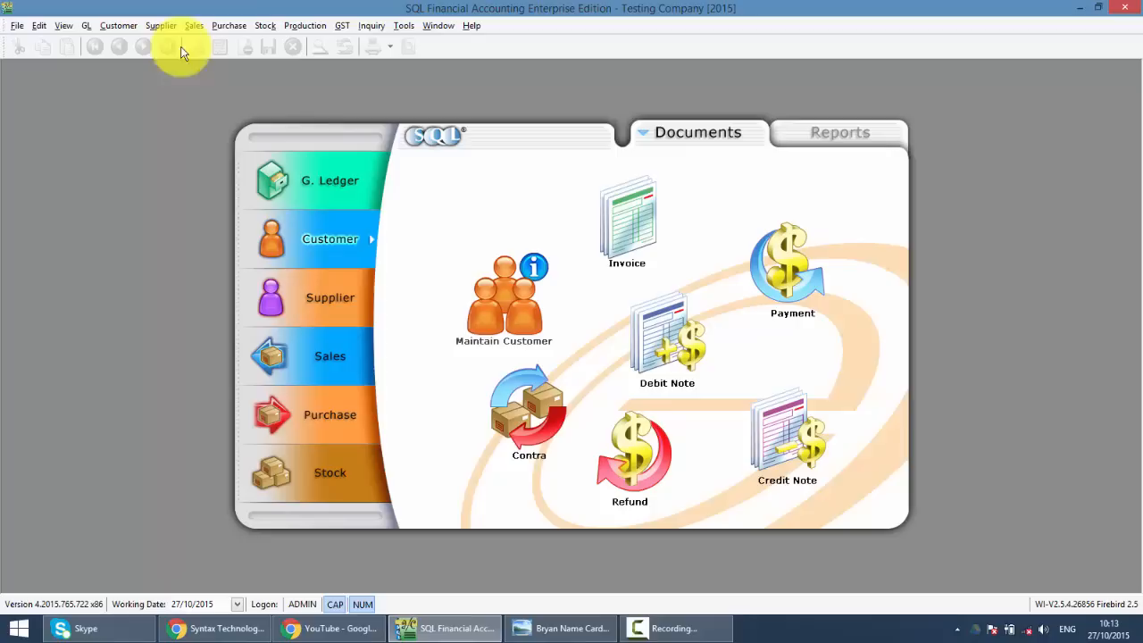
# Preview customer 300-K0001's statement using the Cust-Multi-F1-12 Mths format.
pyautogui.click(117, 25)
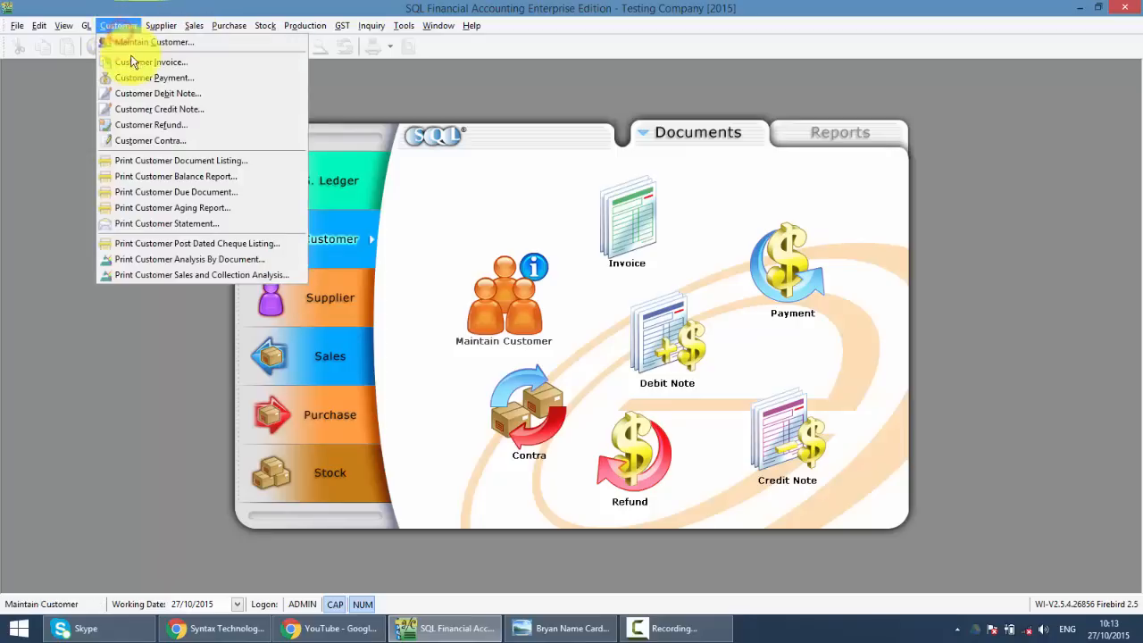
pyautogui.moveTo(166, 223)
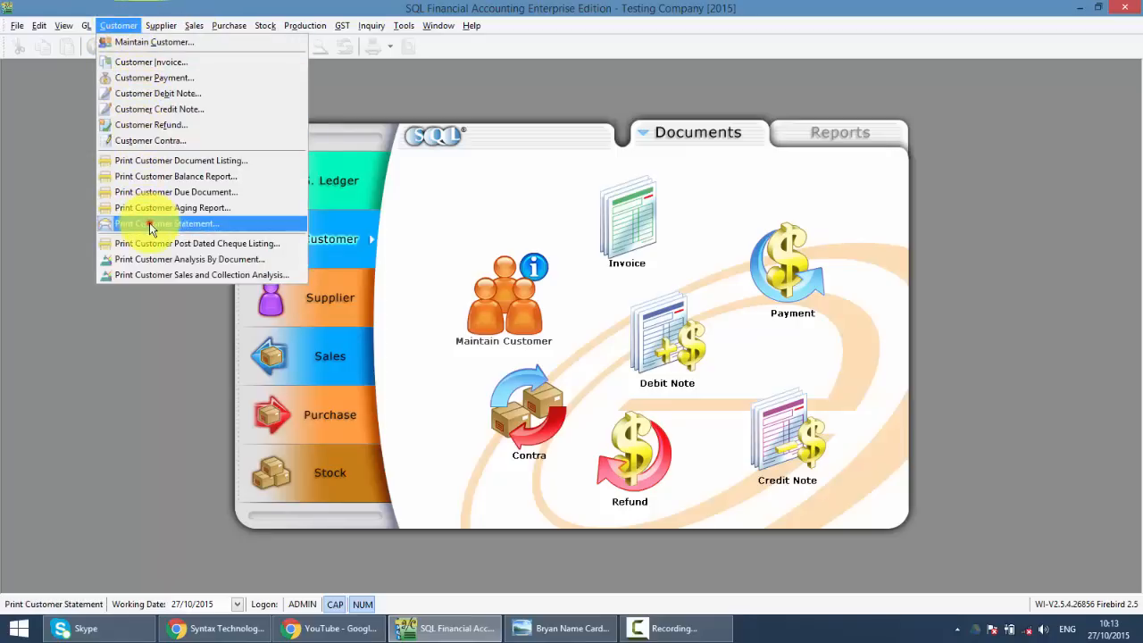
pyautogui.click(168, 223)
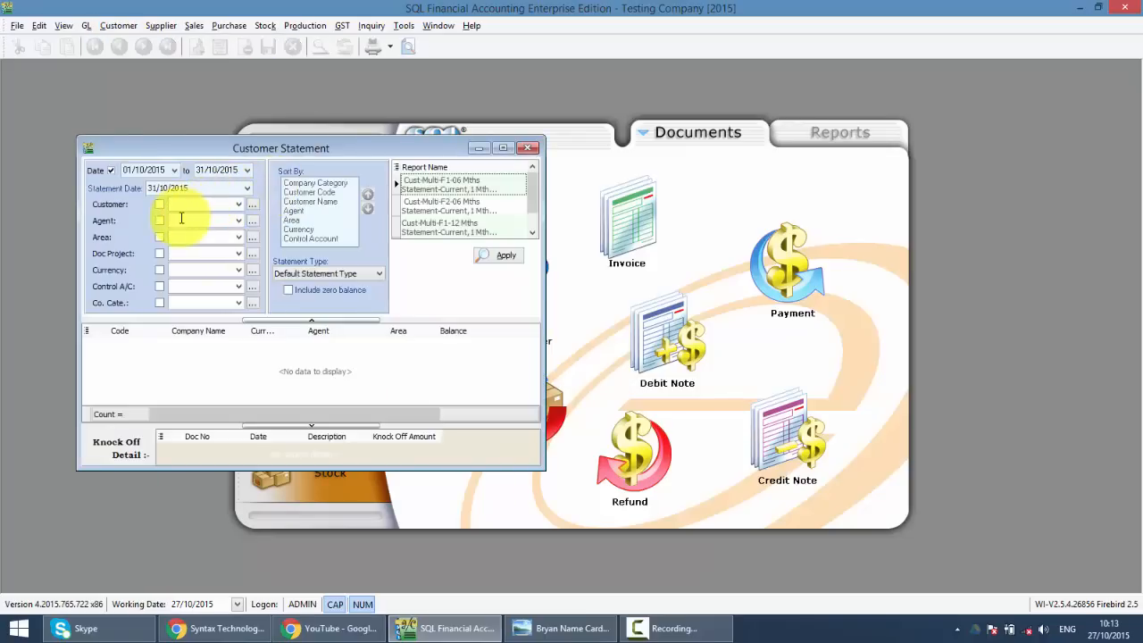
pyautogui.click(206, 219)
pyautogui.write('300-')
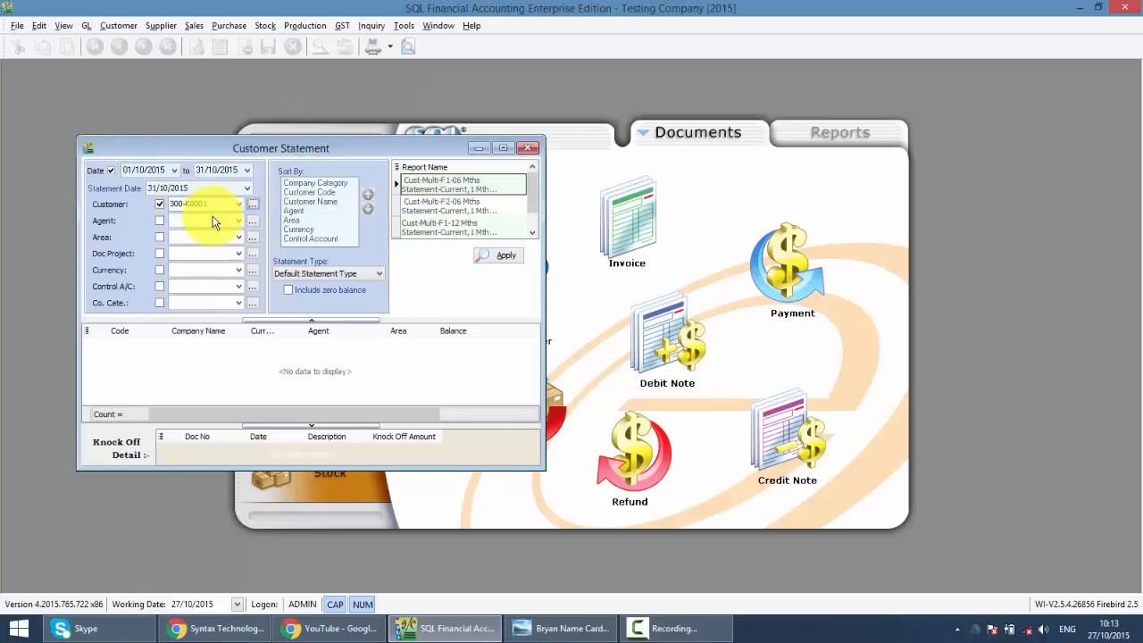
pyautogui.click(451, 228)
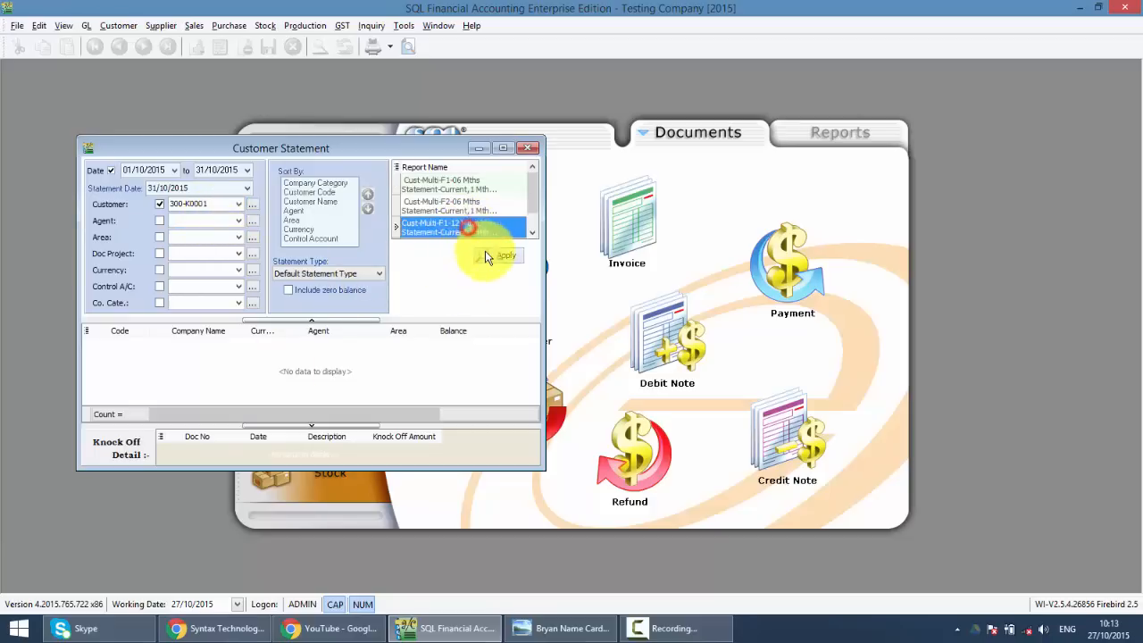
pyautogui.click(505, 256)
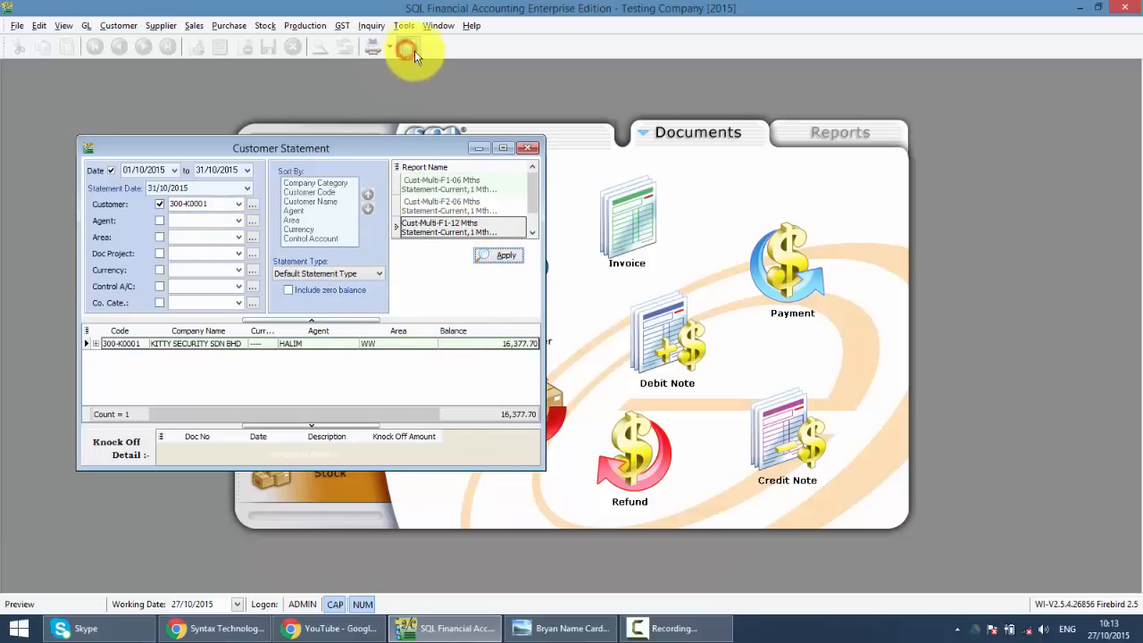
pyautogui.click(498, 256)
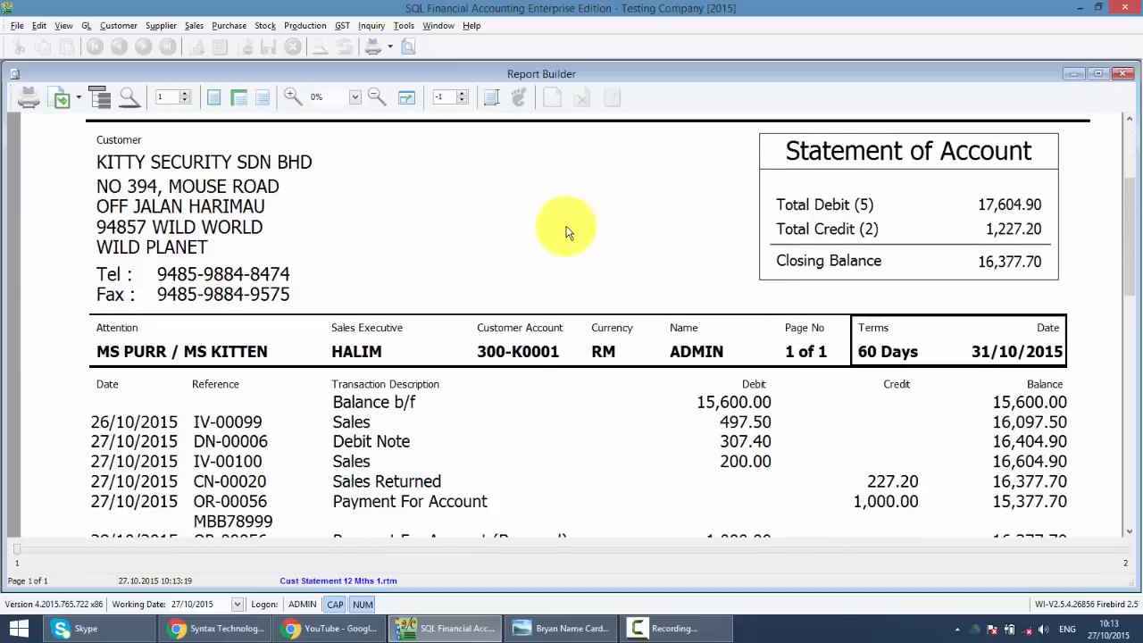
# Scroll the statement preview to the bounced OR-00056 line and post-dated cheque mbb8899.
pyautogui.scroll(-3)
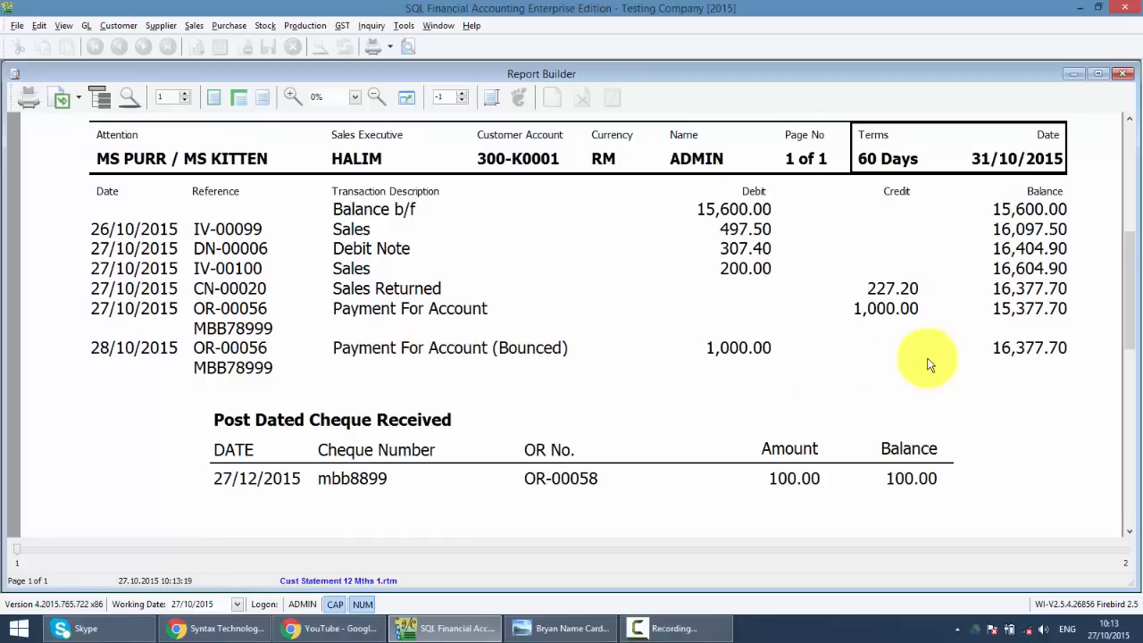
pyautogui.moveTo(710, 371)
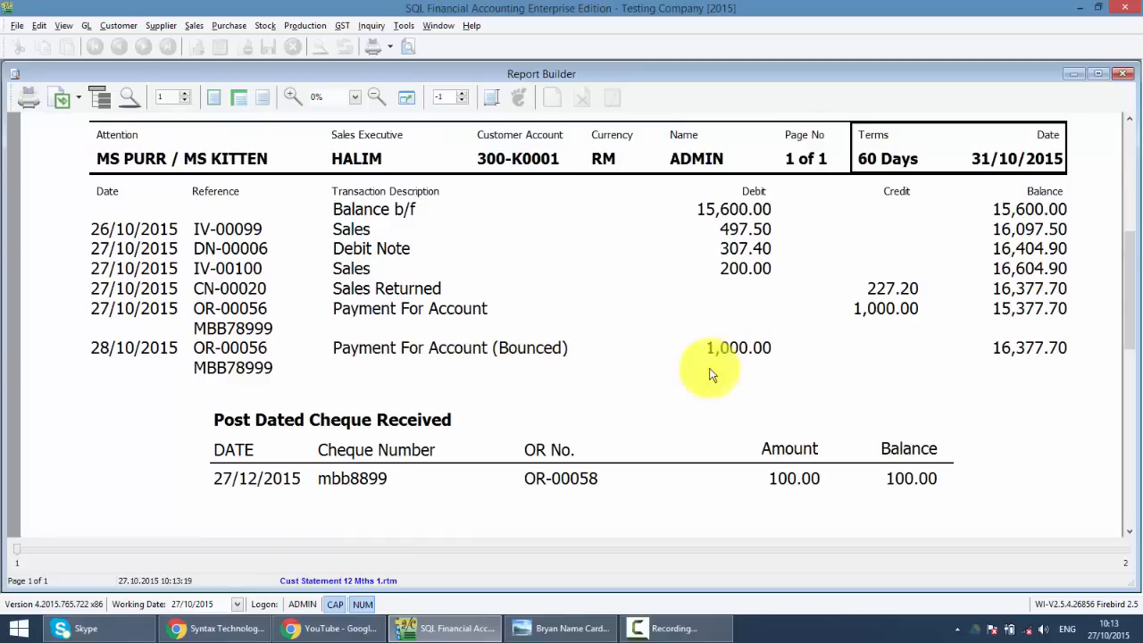
pyautogui.scroll(-3)
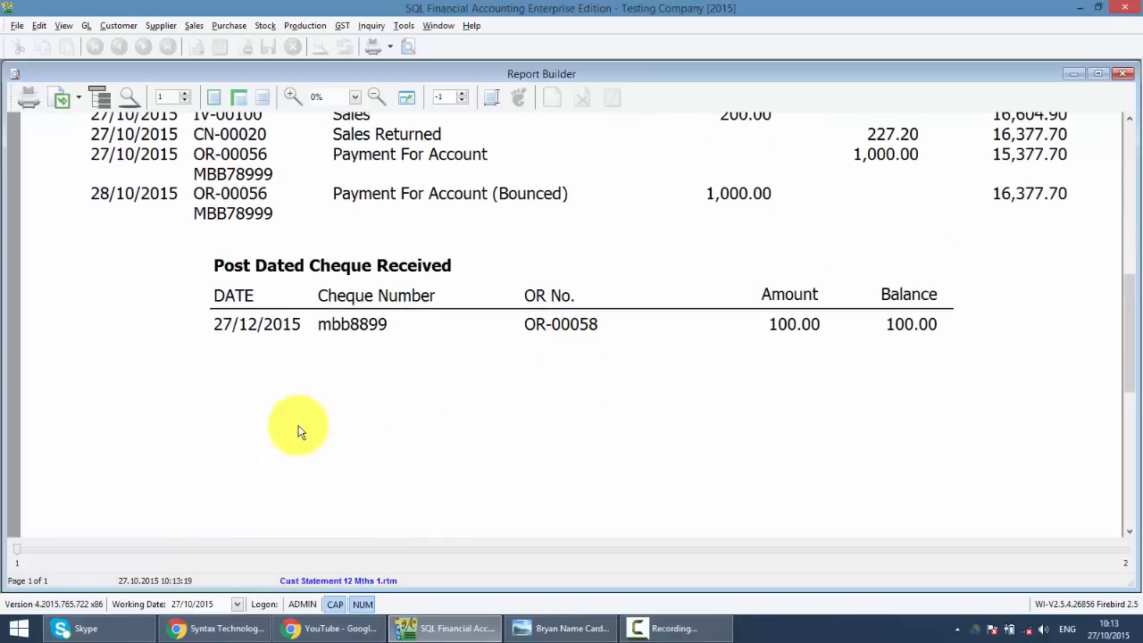
pyautogui.moveTo(1000, 324)
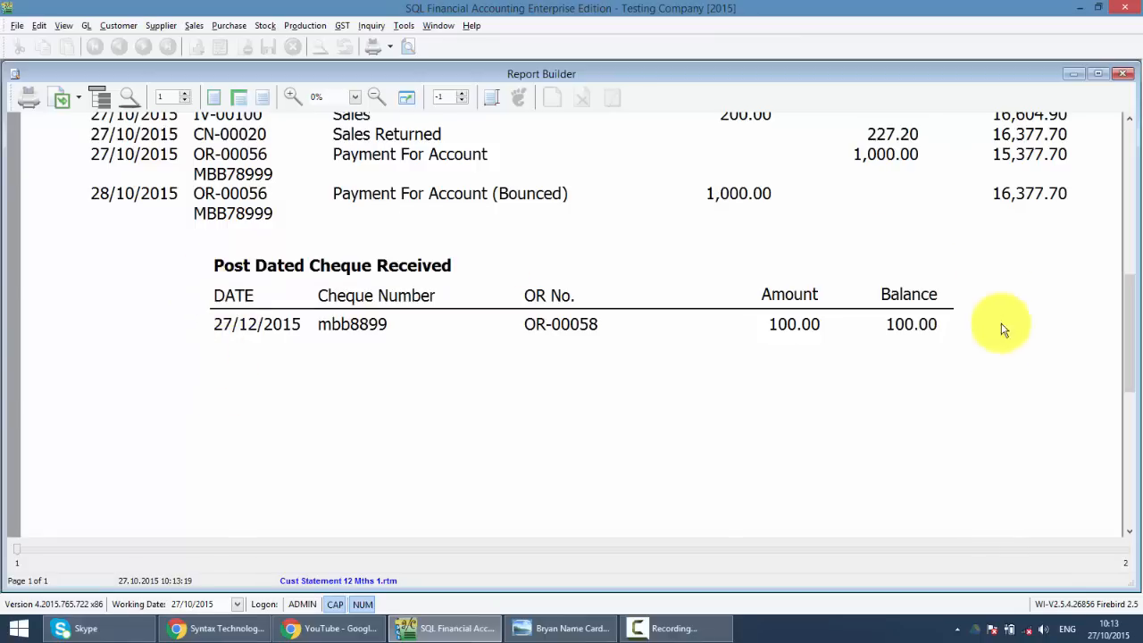
pyautogui.moveTo(239, 377)
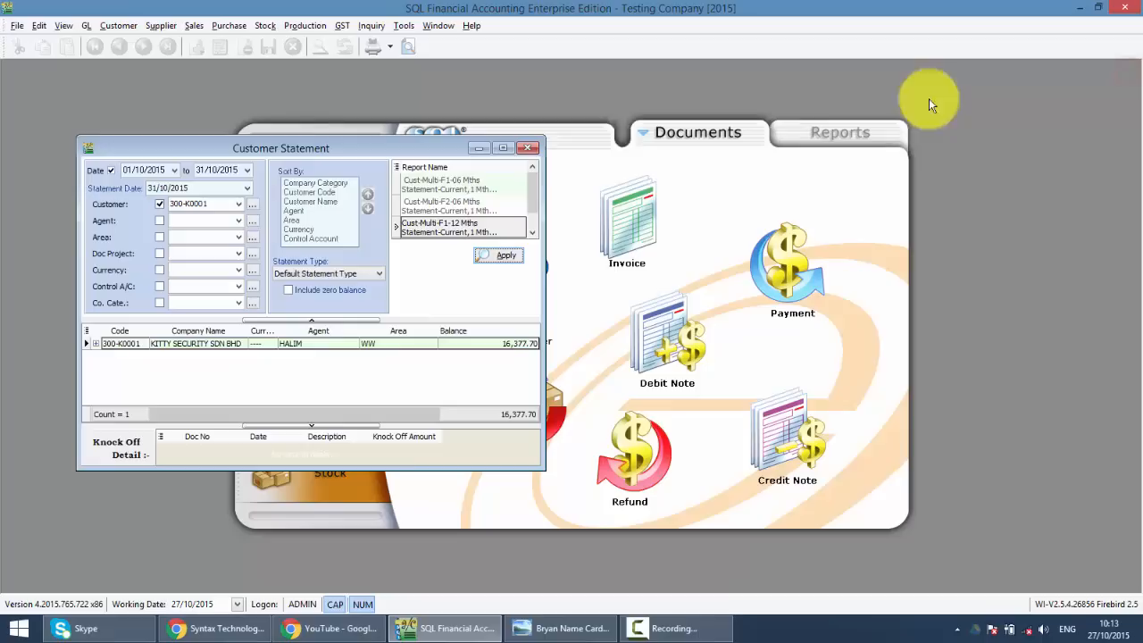
# Preview the Customer Post Dated Cheque Listing, showing cheque mbb8899 for 100.00.
pyautogui.click(118, 25)
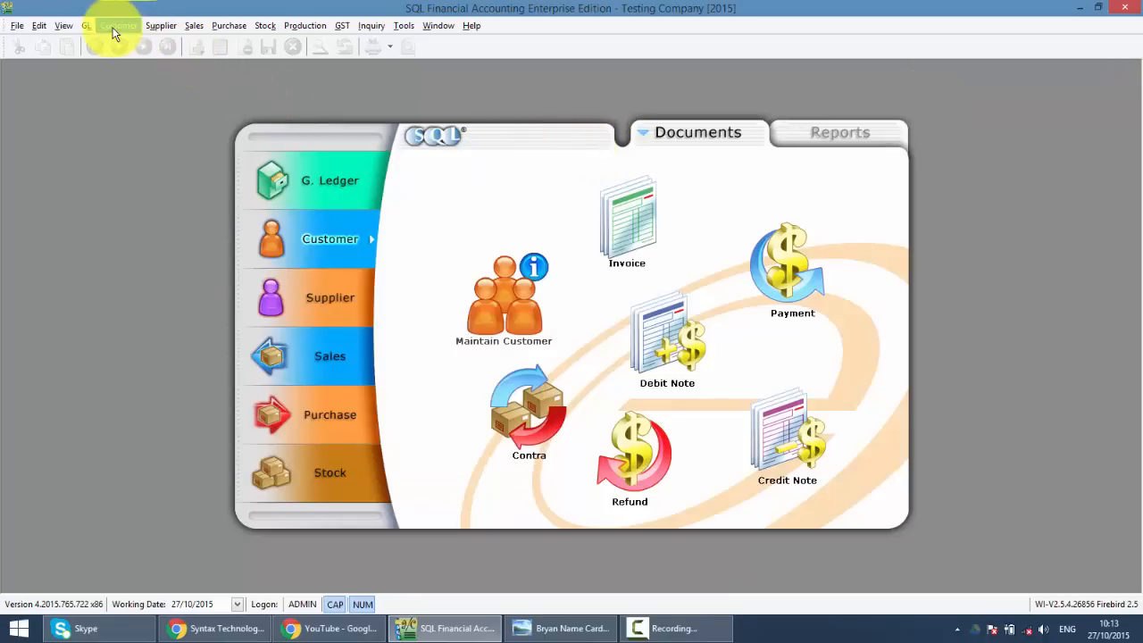
pyautogui.click(118, 25)
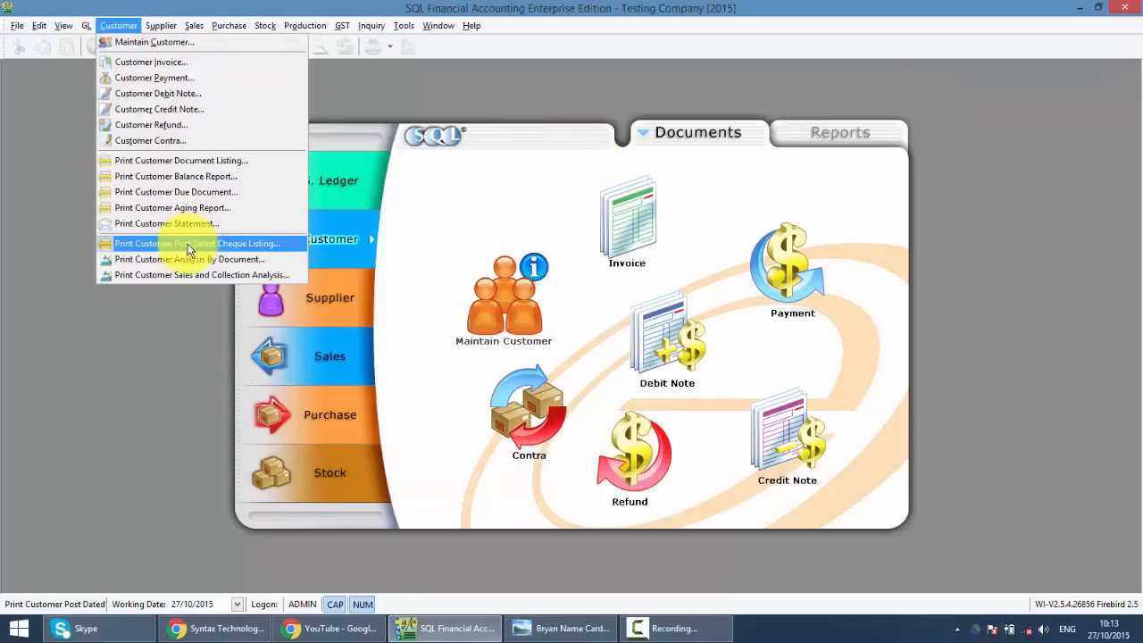
pyautogui.click(197, 243)
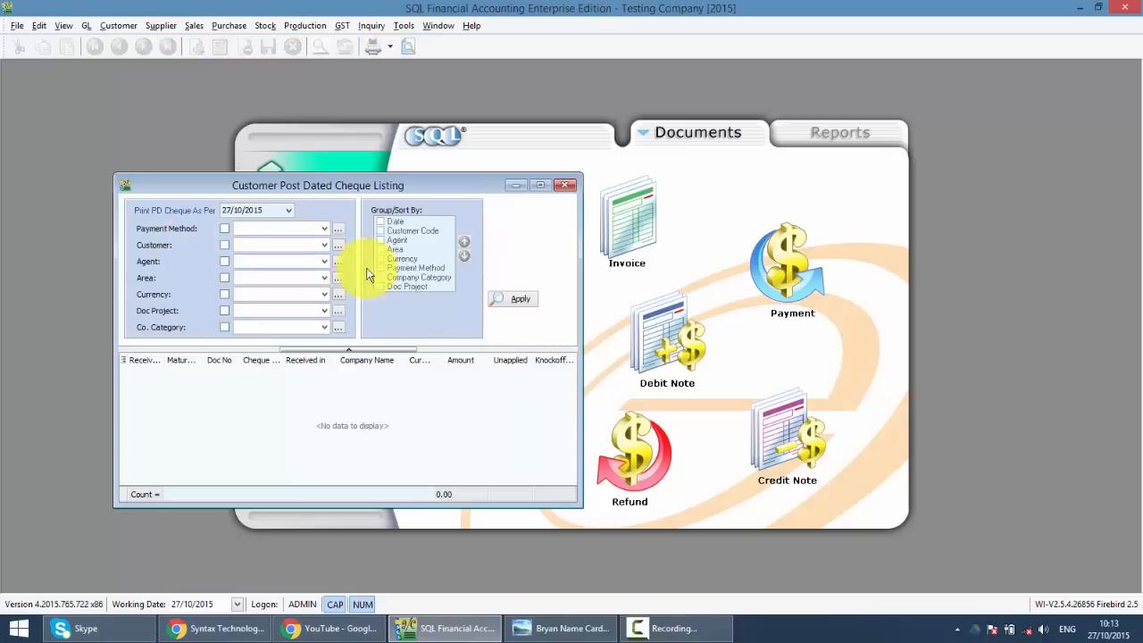
pyautogui.click(519, 298)
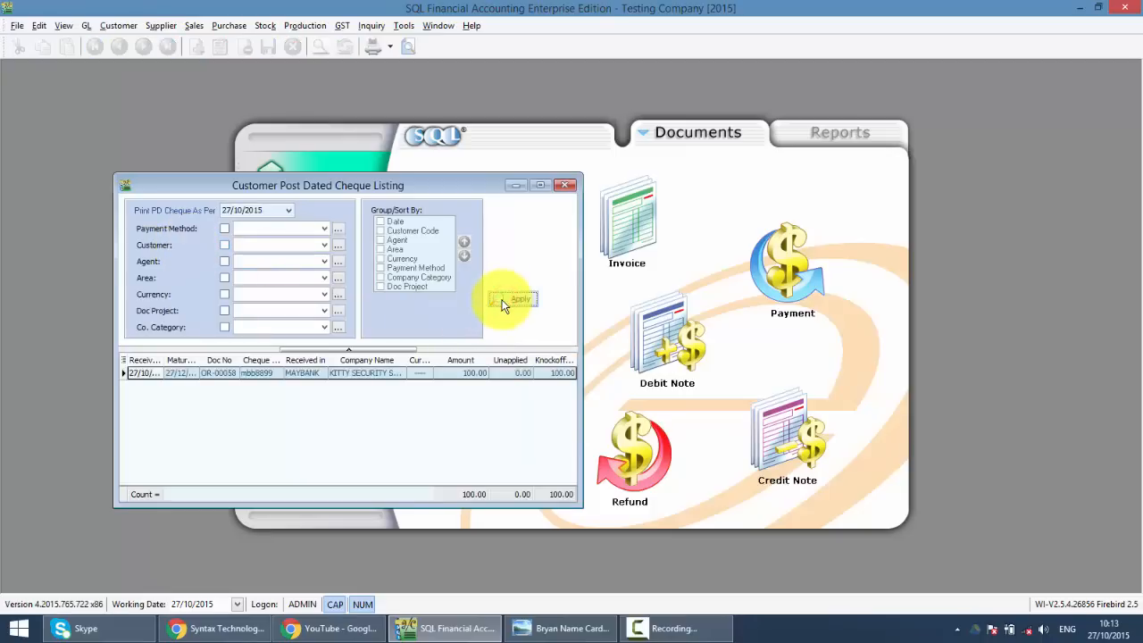
pyautogui.click(520, 299)
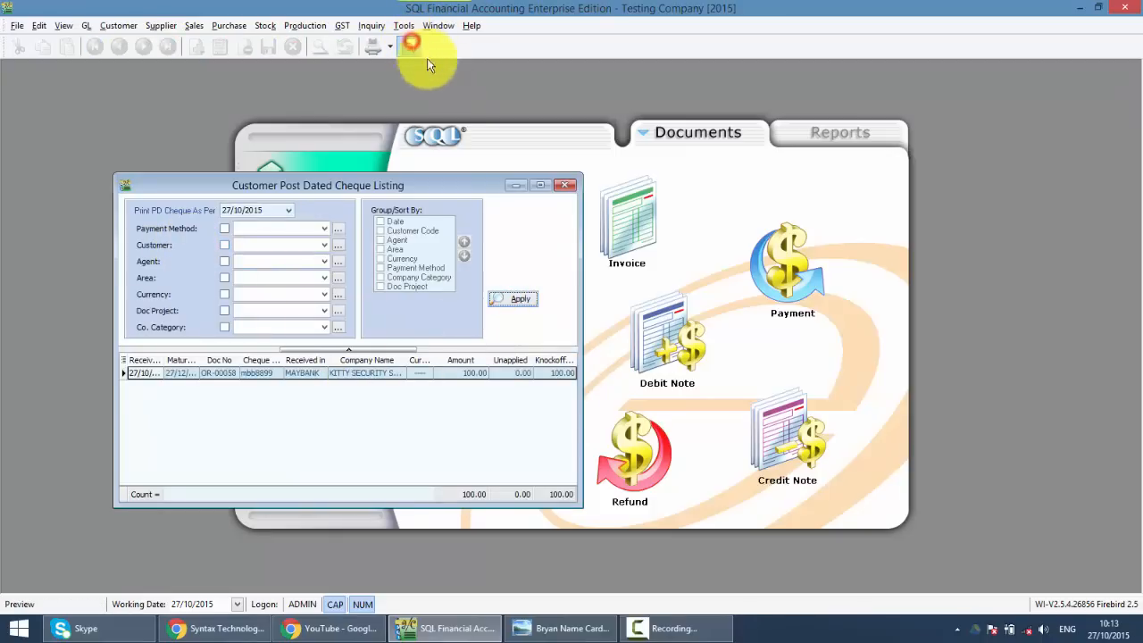
pyautogui.click(519, 298)
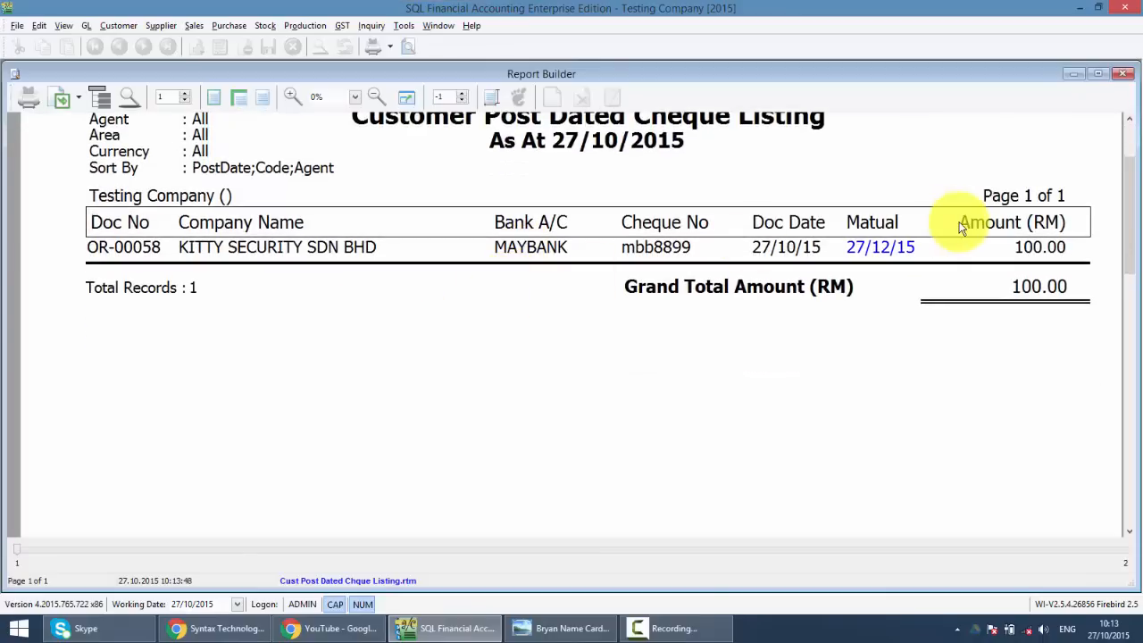
pyautogui.moveTo(1112, 87)
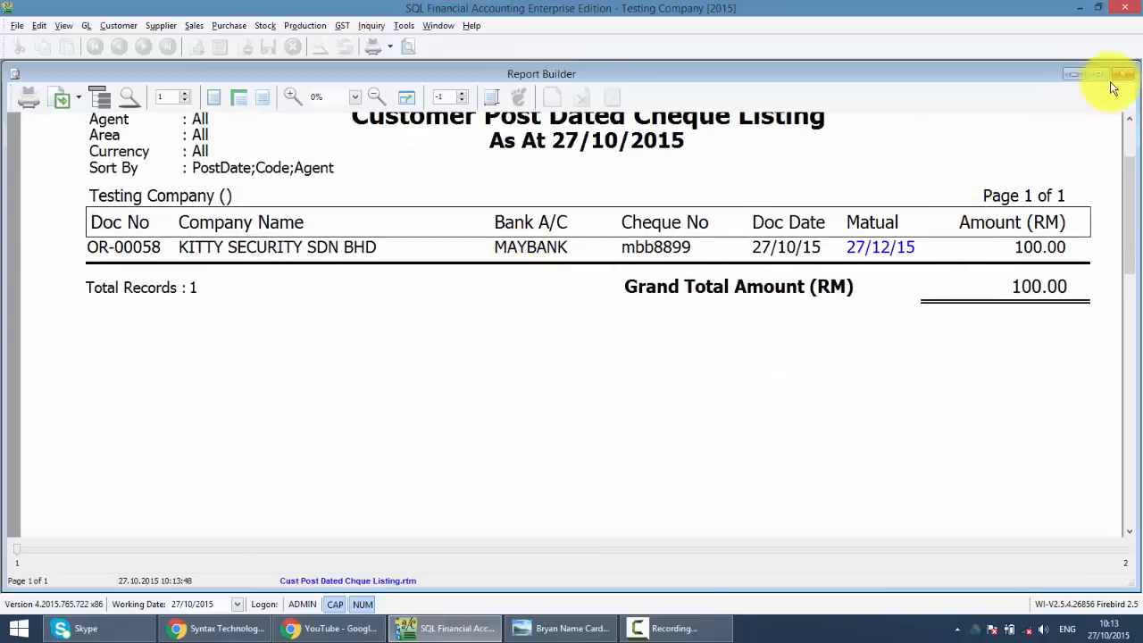
# Close the cheque listing preview and the Customer Post Dated Cheque Listing window.
pyautogui.click(1122, 74)
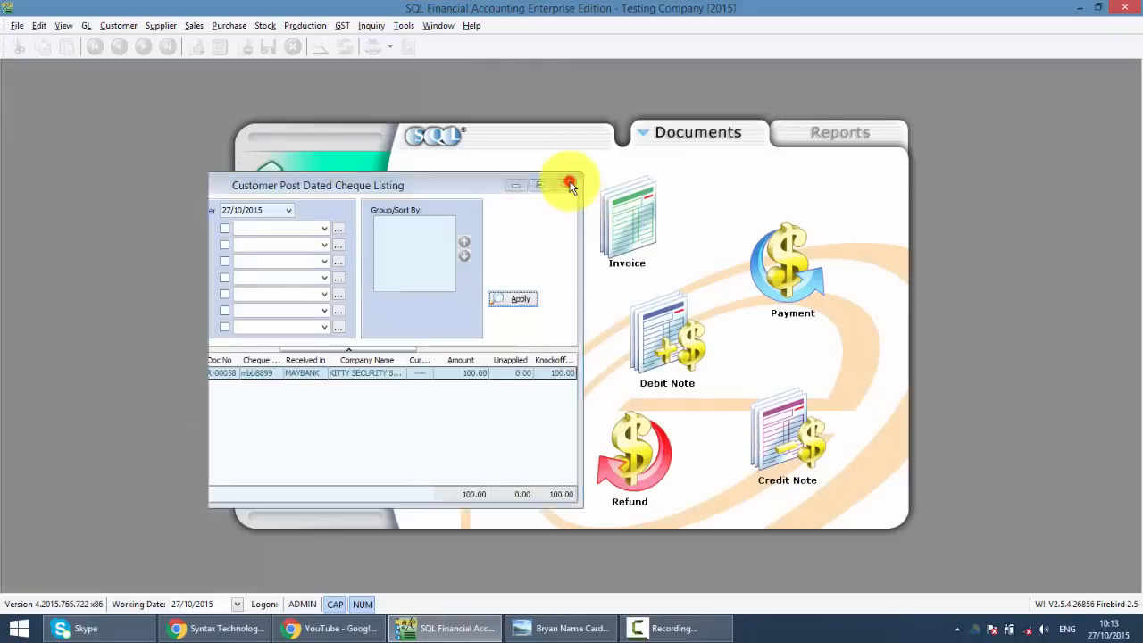
pyautogui.click(569, 185)
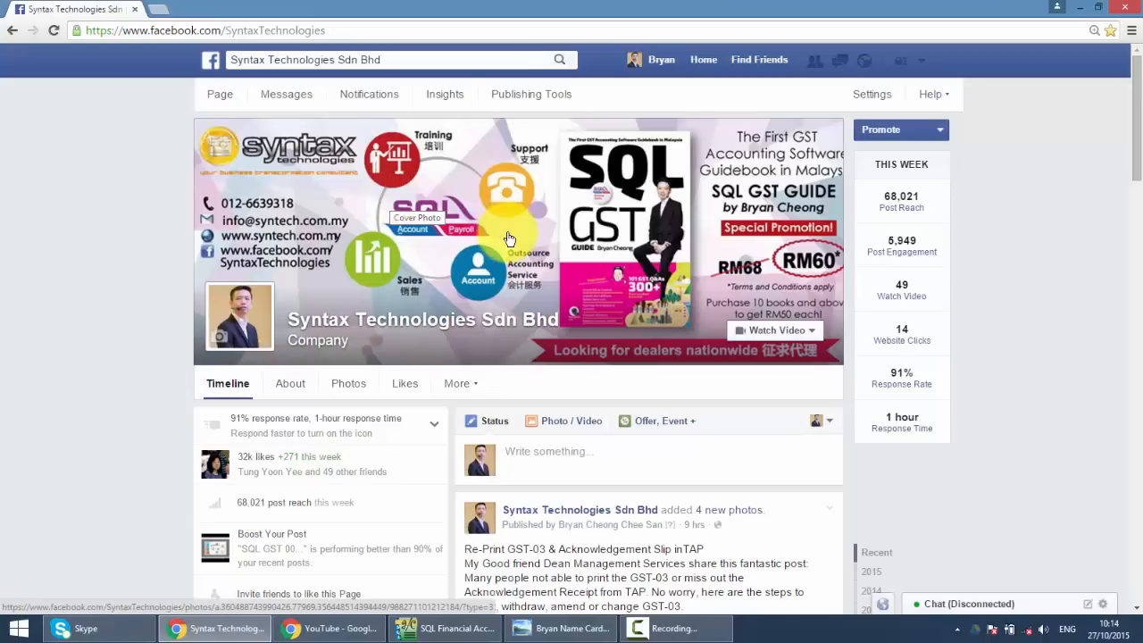
# Scroll the Syntax Technologies Sdn Bhd Facebook page.
pyautogui.scroll(-3)
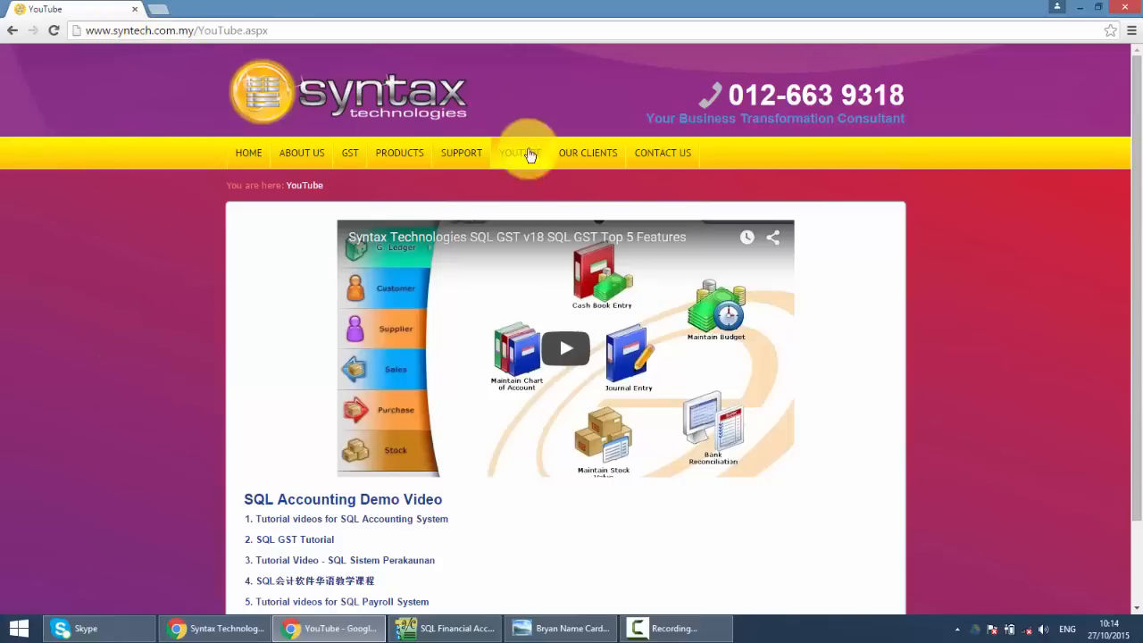
pyautogui.scroll(-3)
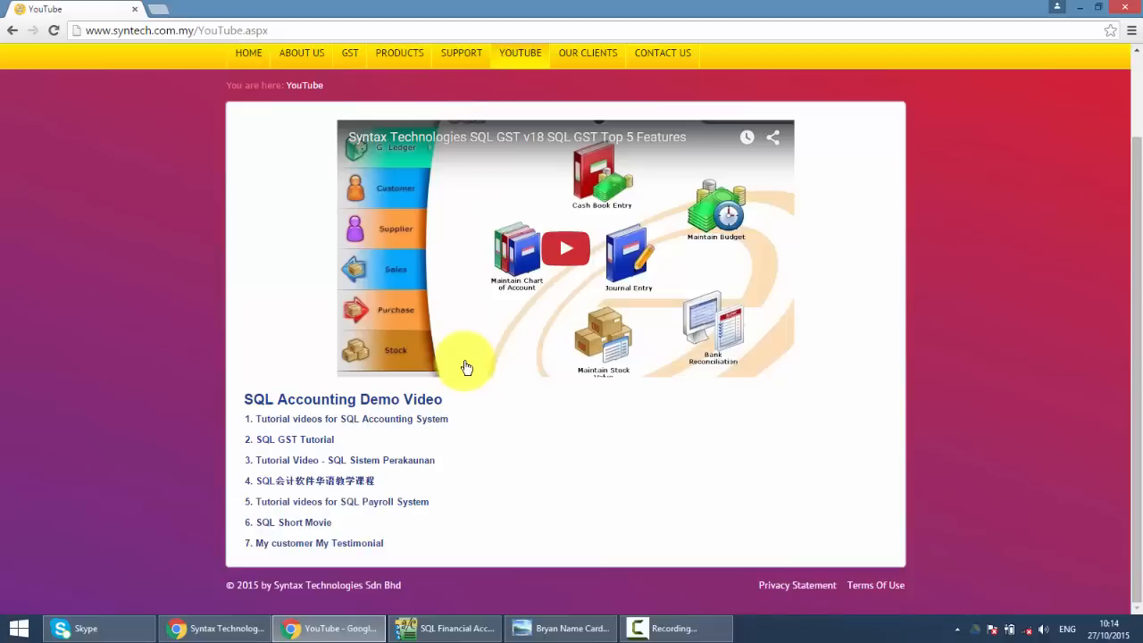
pyautogui.moveTo(493, 362)
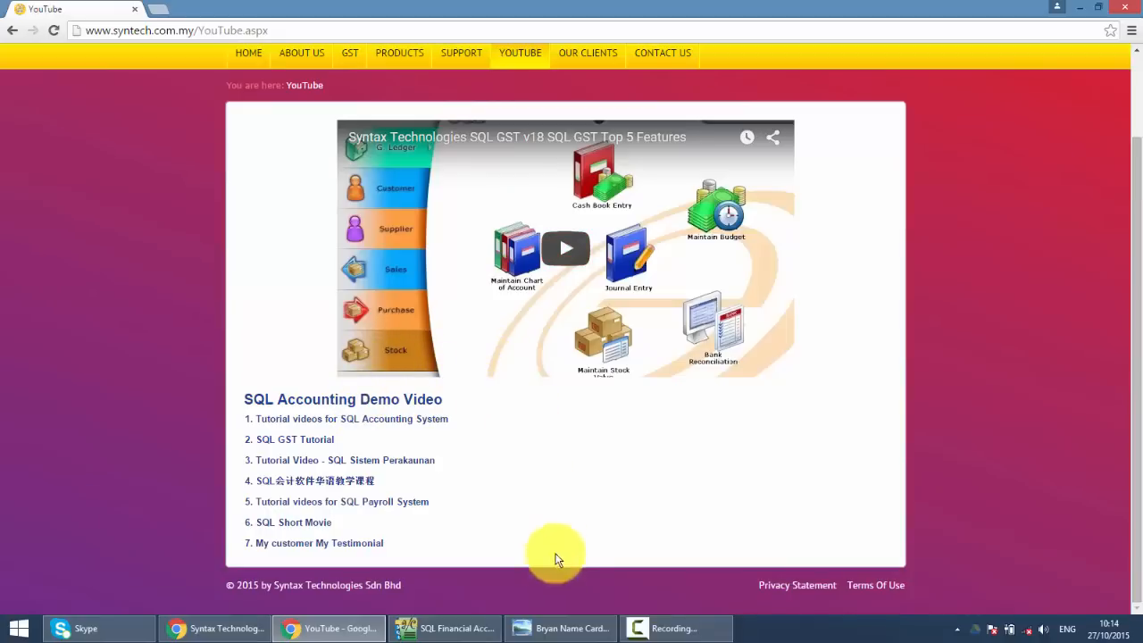
pyautogui.click(560, 628)
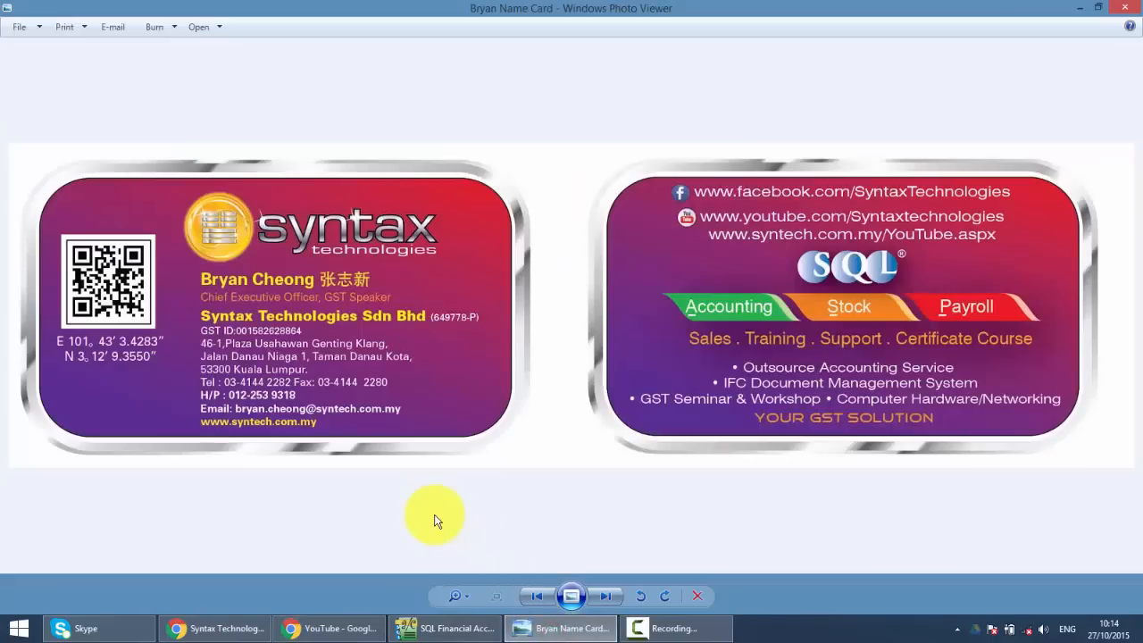